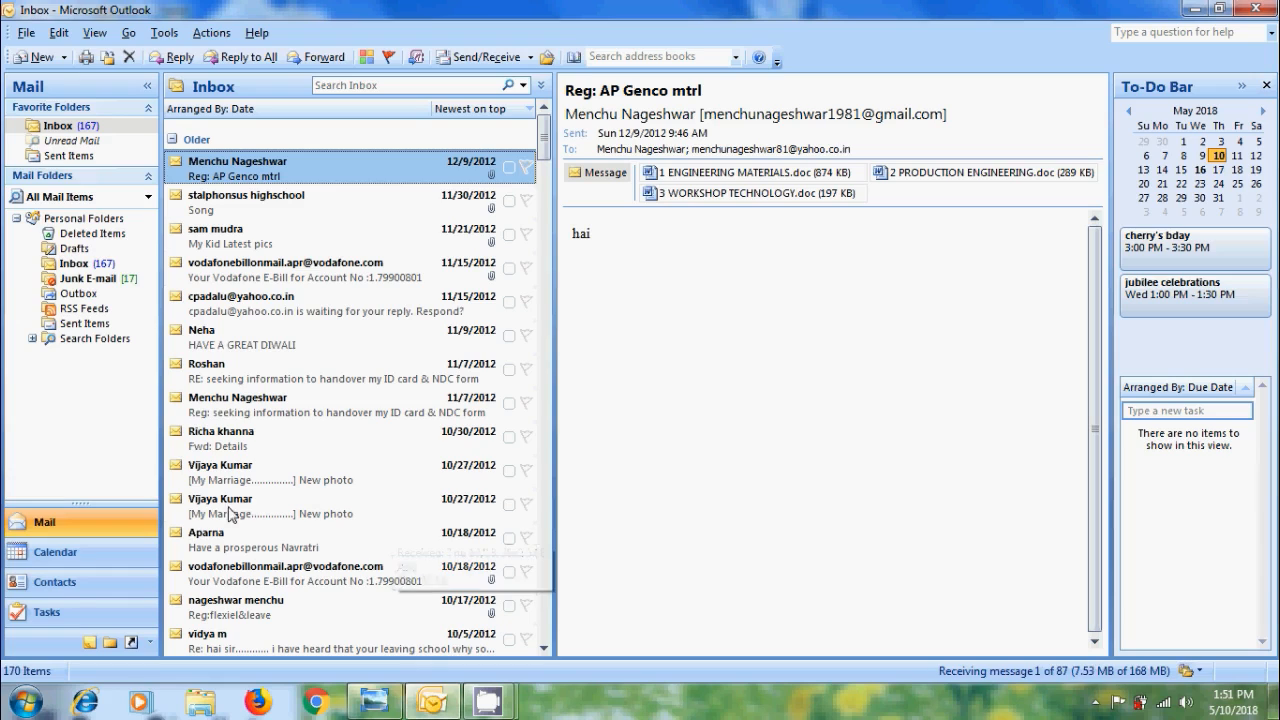
Open the Contacts folder from the Navigation Pane.
click(52, 582)
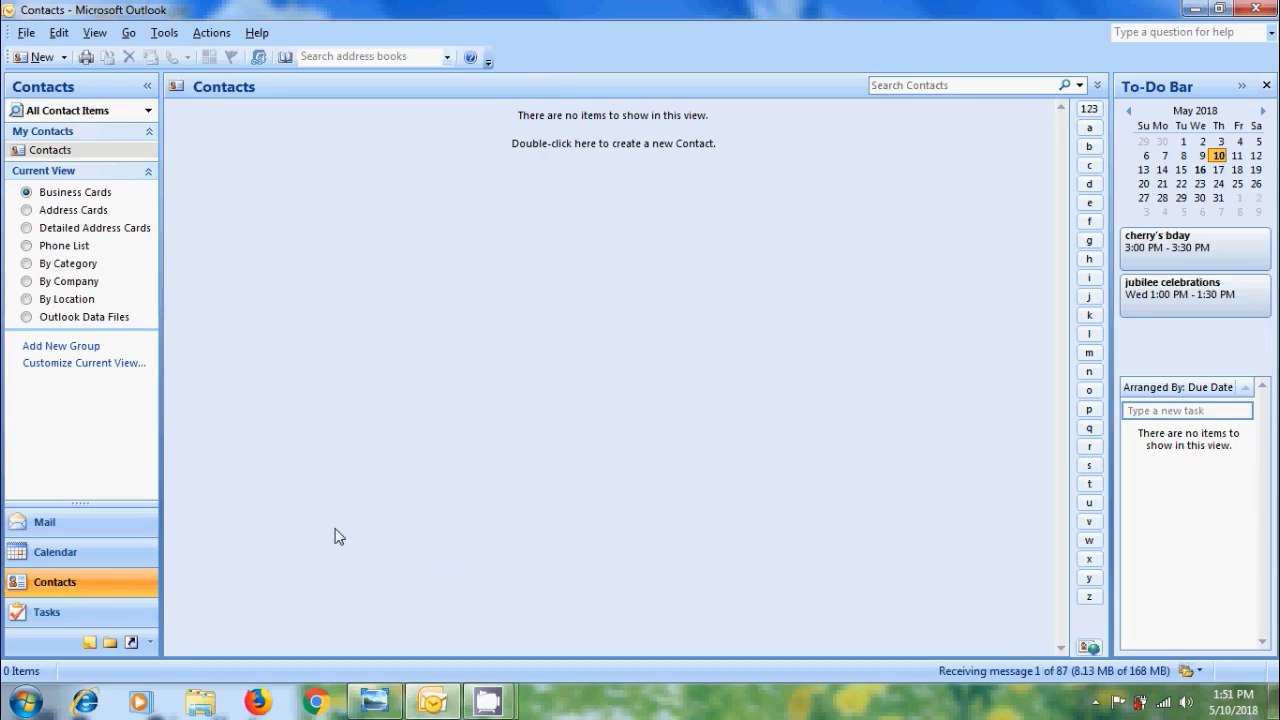
mouse_move(562, 166)
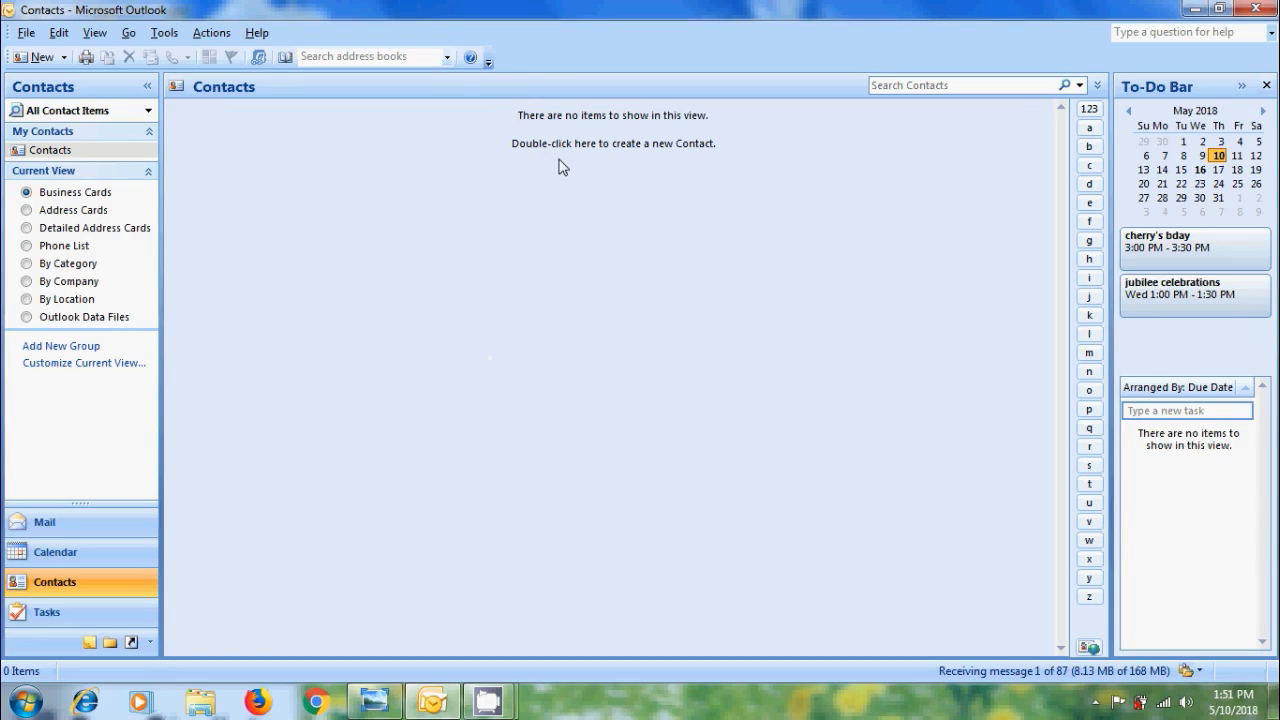
mouse_move(603, 148)
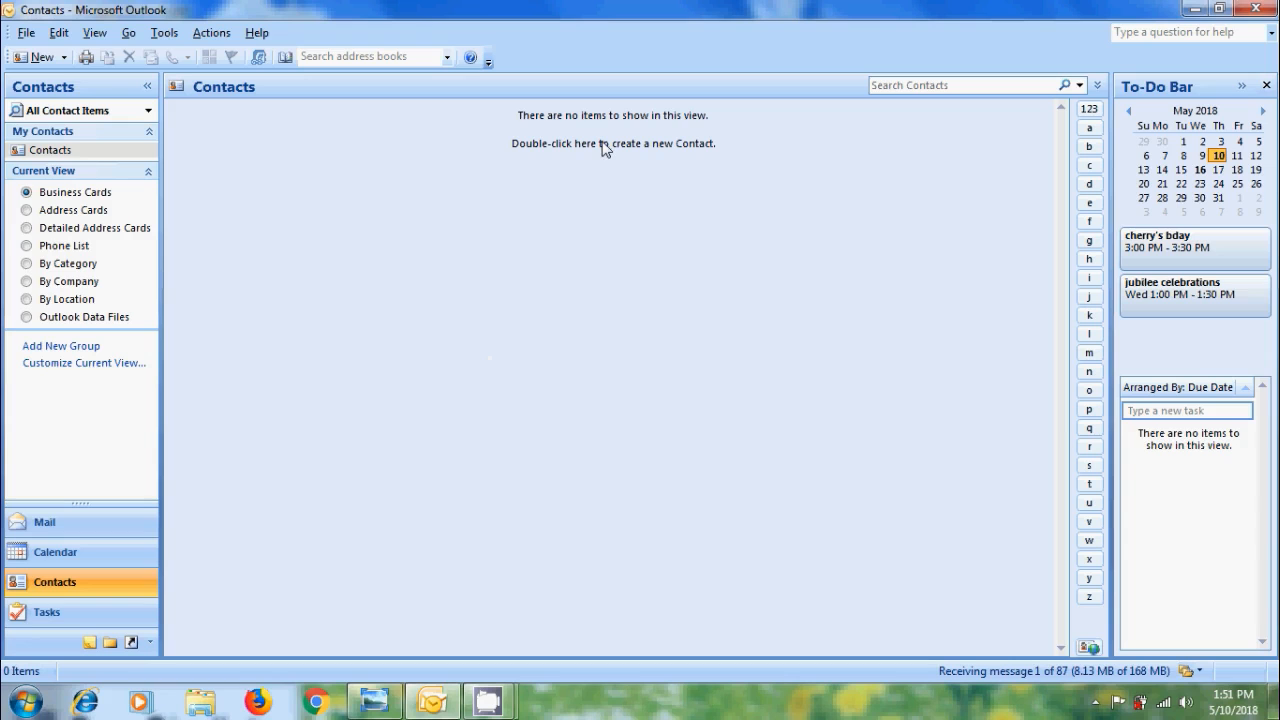
mouse_move(612, 261)
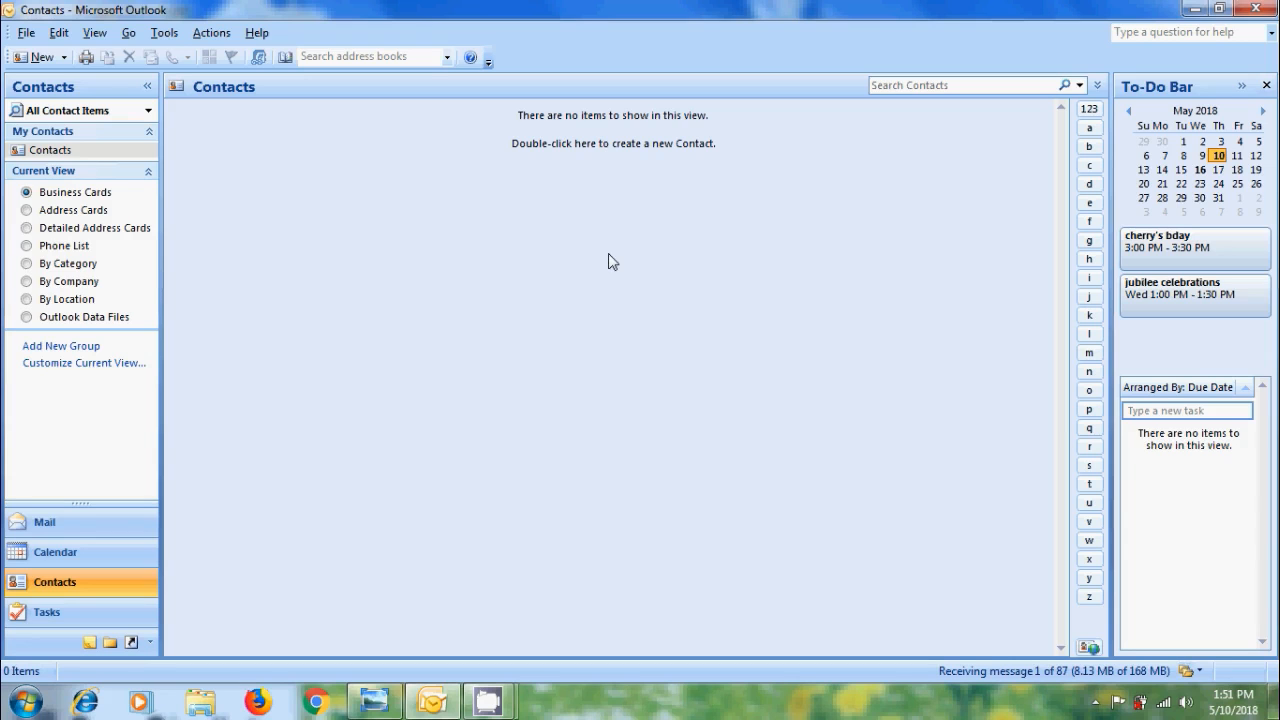
double_click(612, 143)
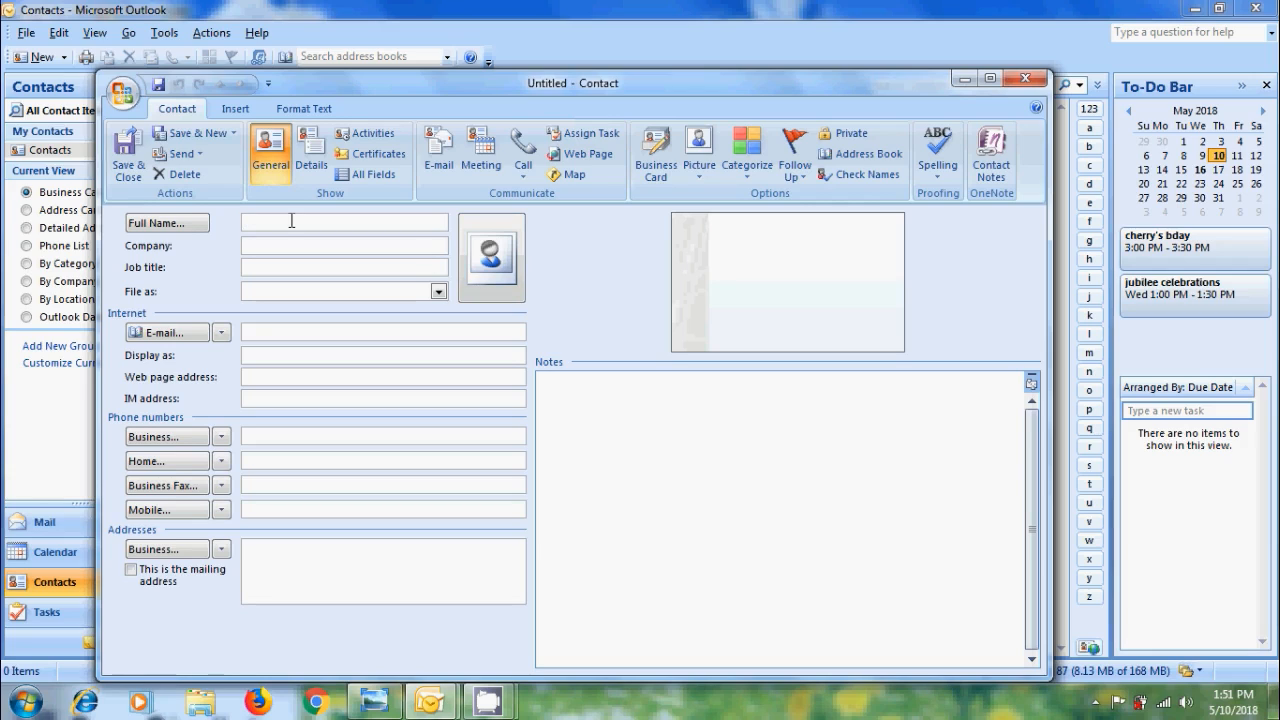
text(Cherry)
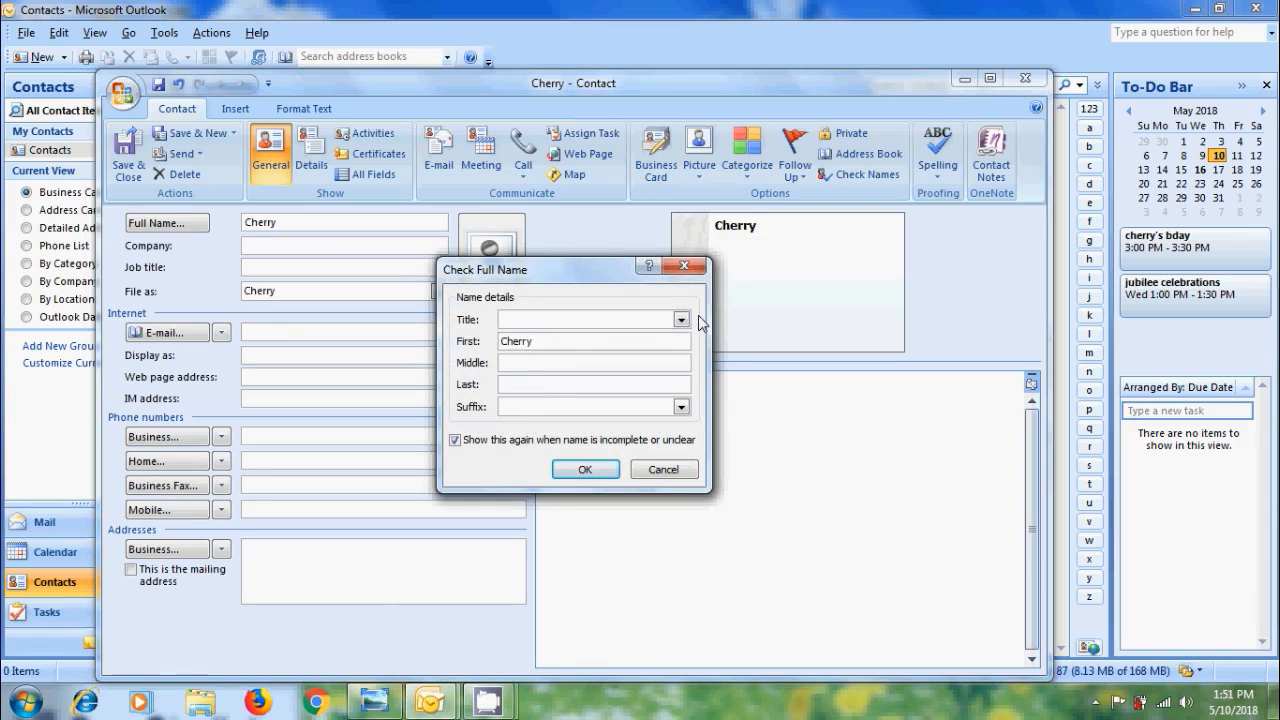
mouse_move(493, 353)
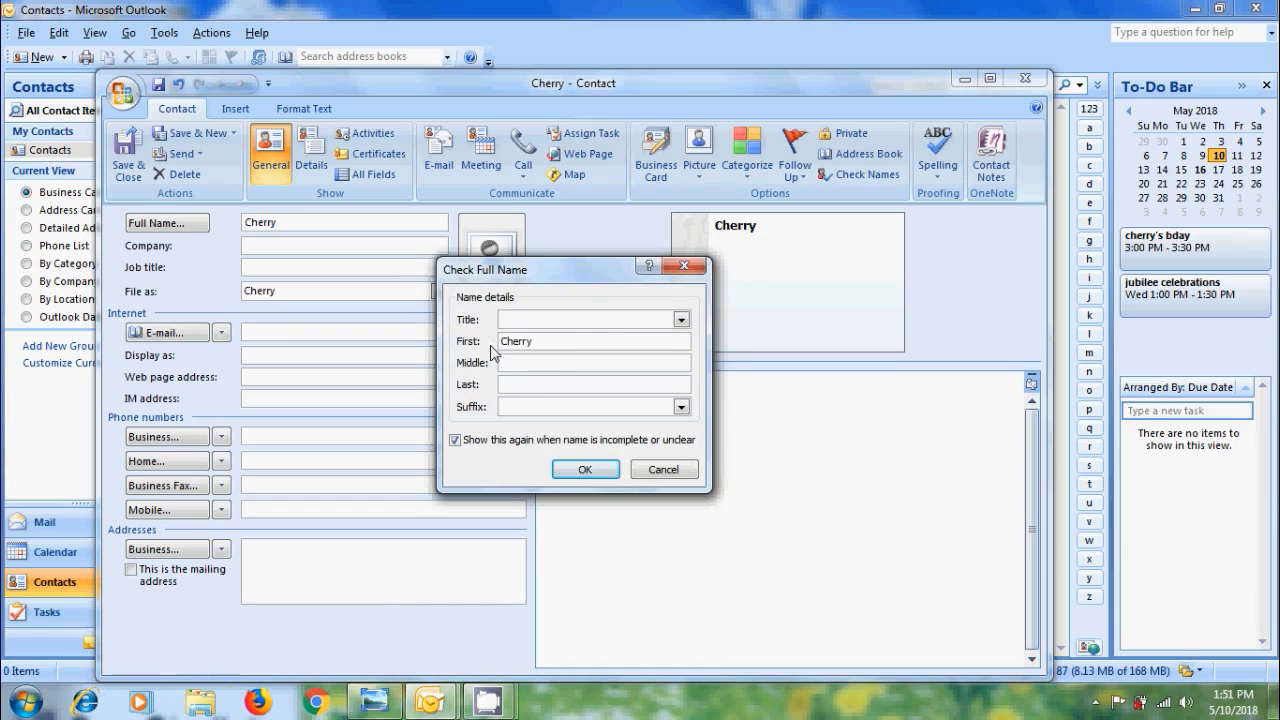
mouse_move(490, 425)
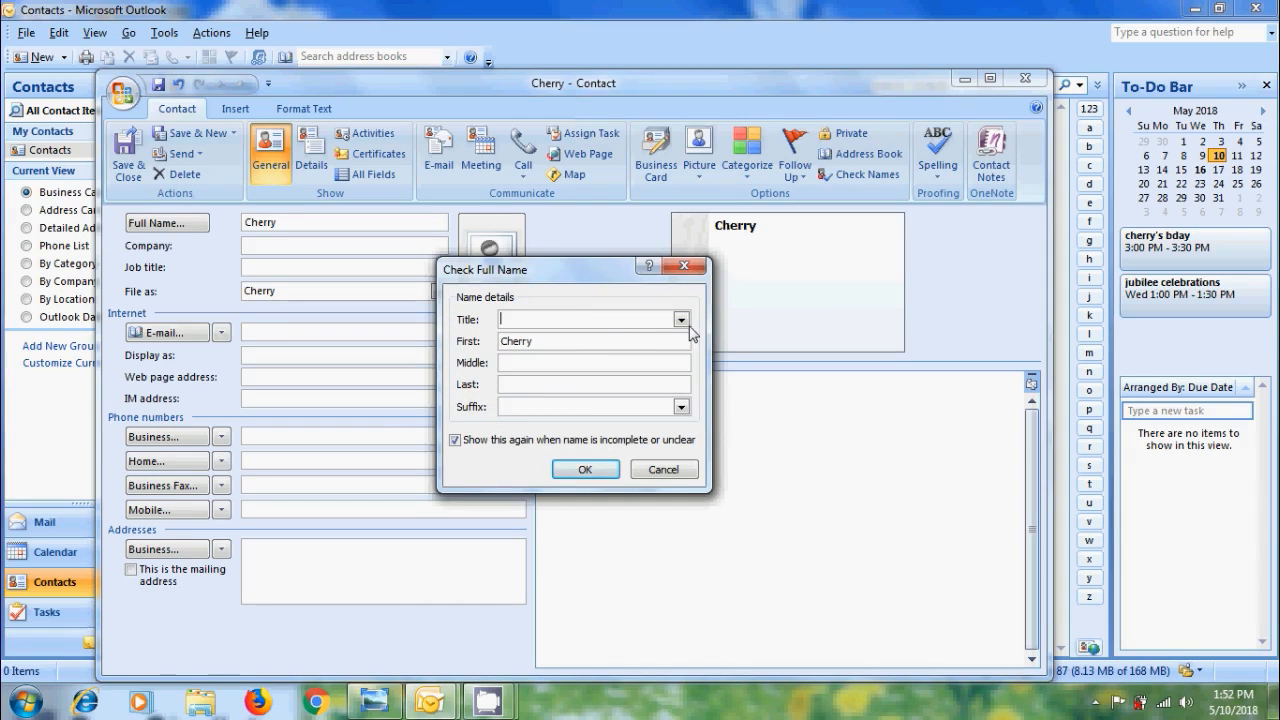
click(681, 319)
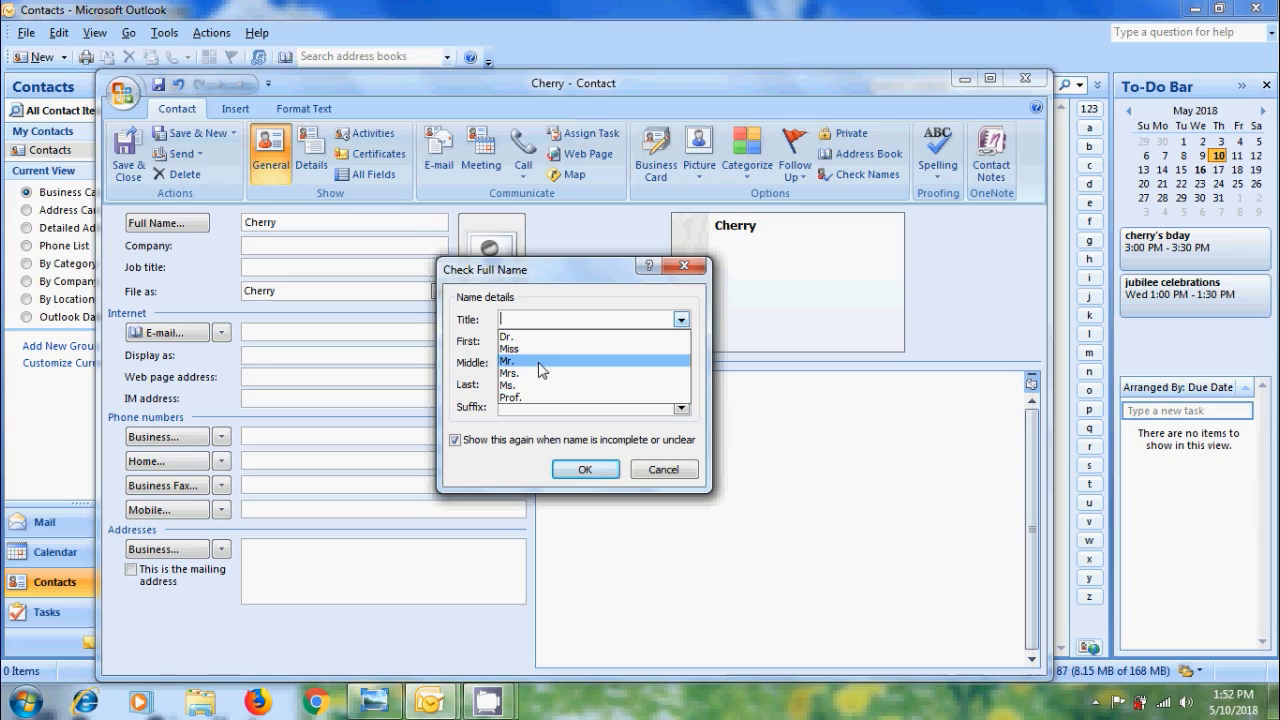
click(510, 360)
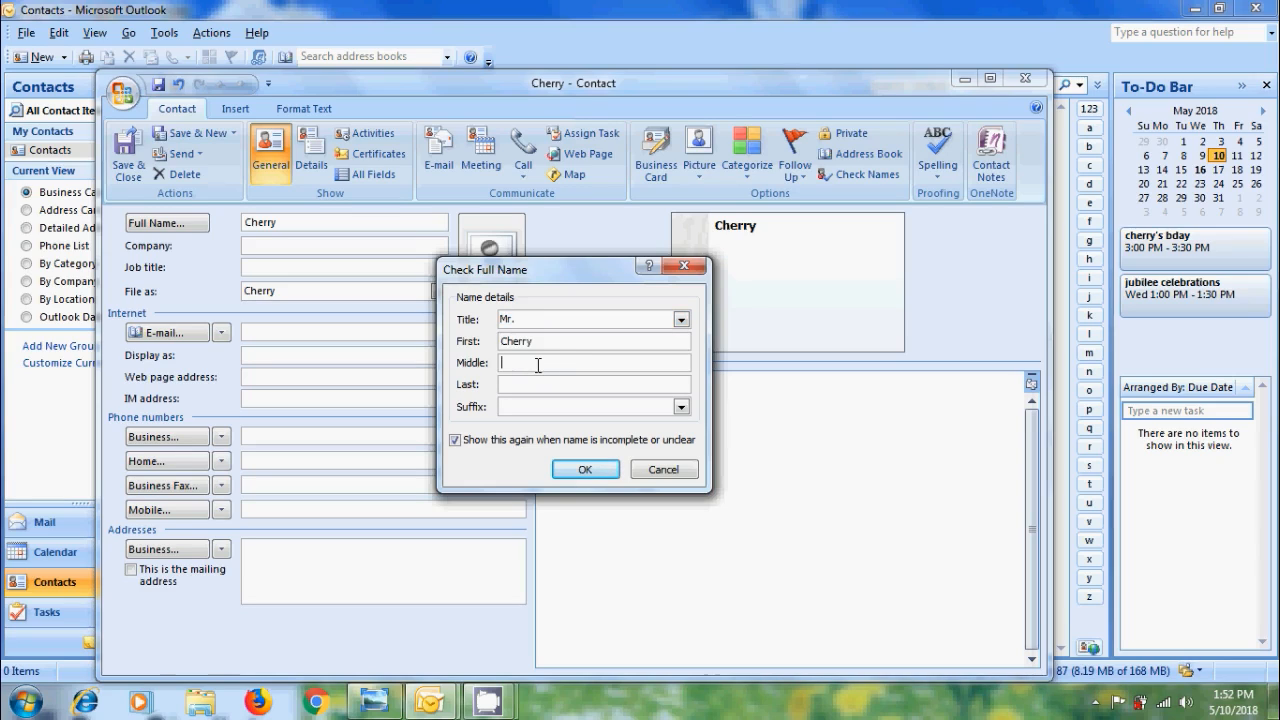
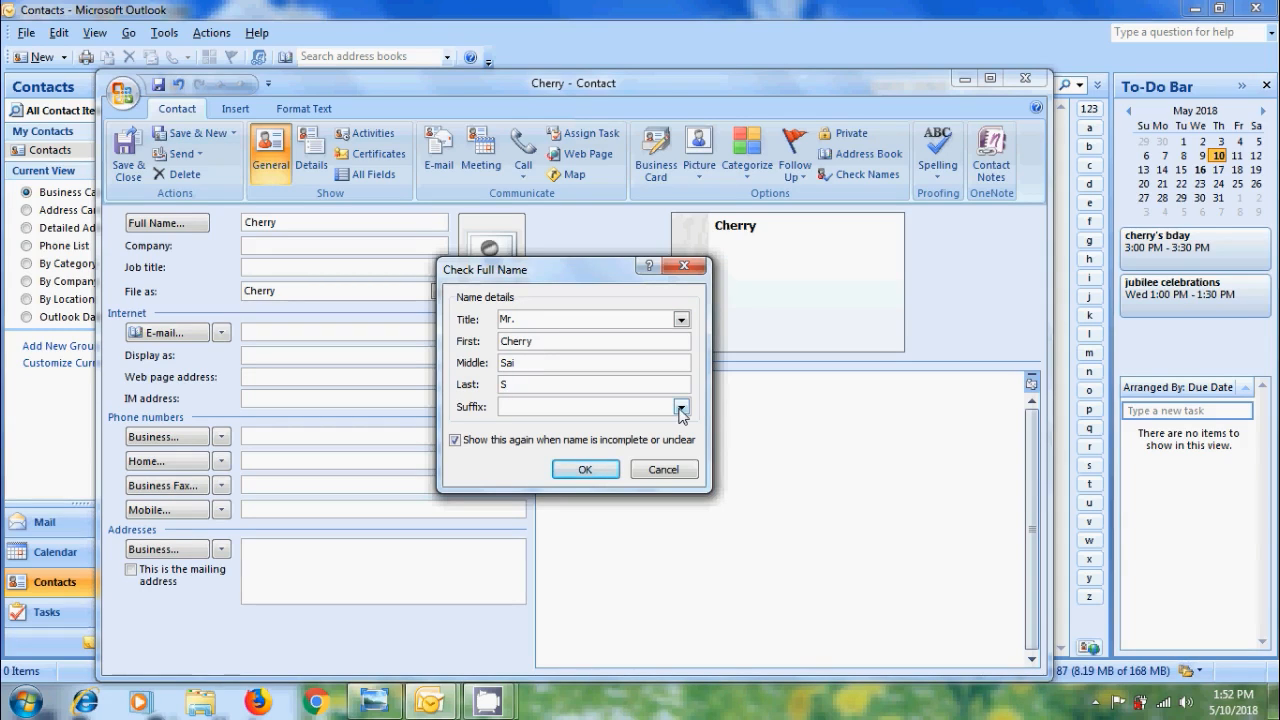
click(681, 407)
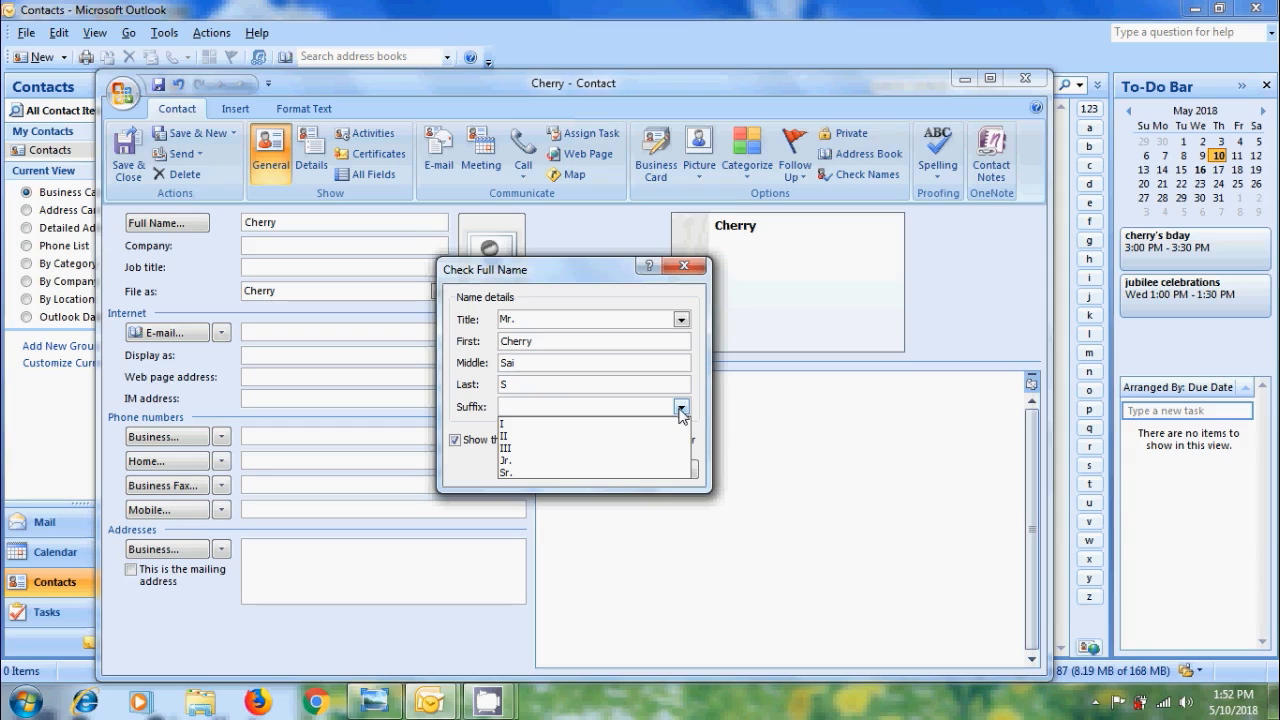
click(681, 406)
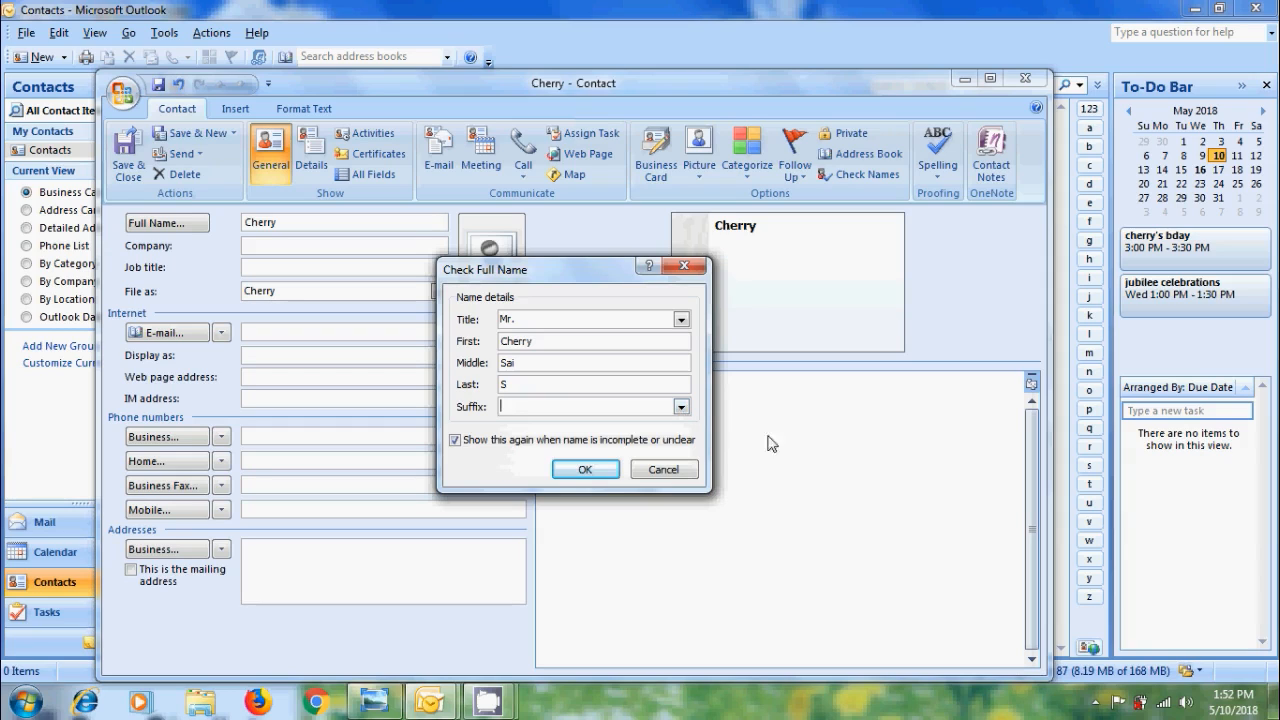
click(585, 469)
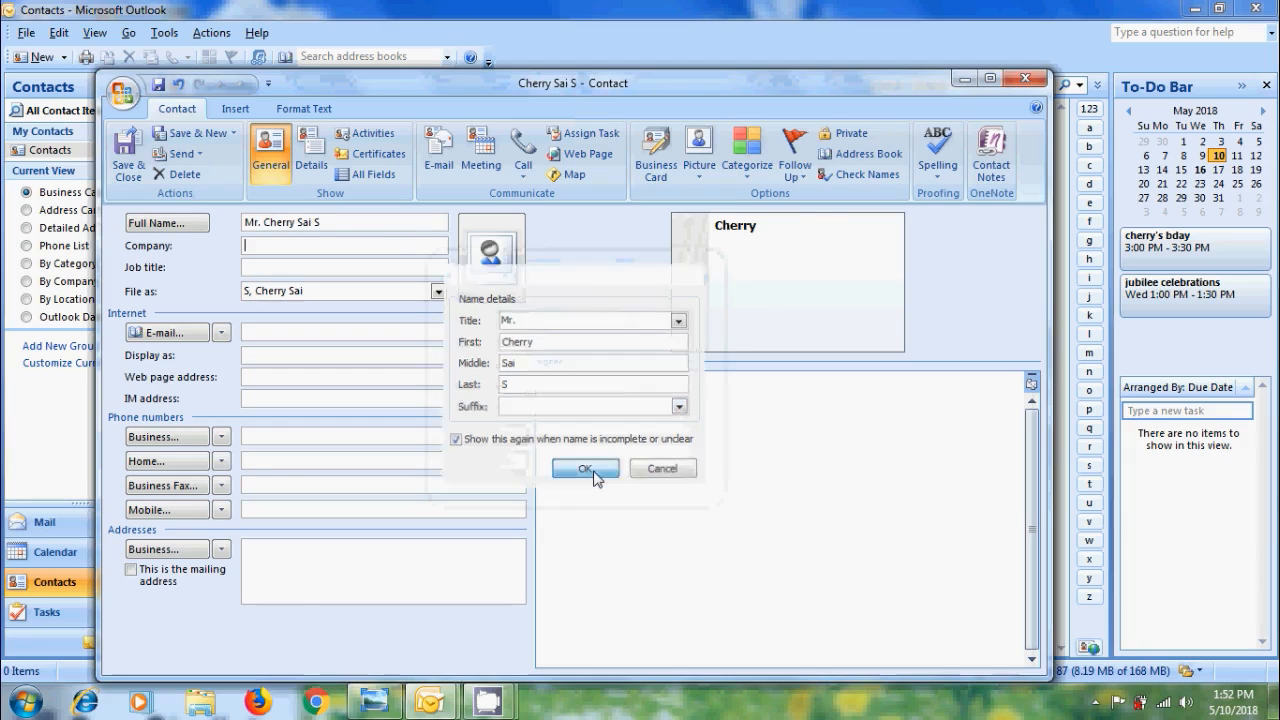
click(585, 468)
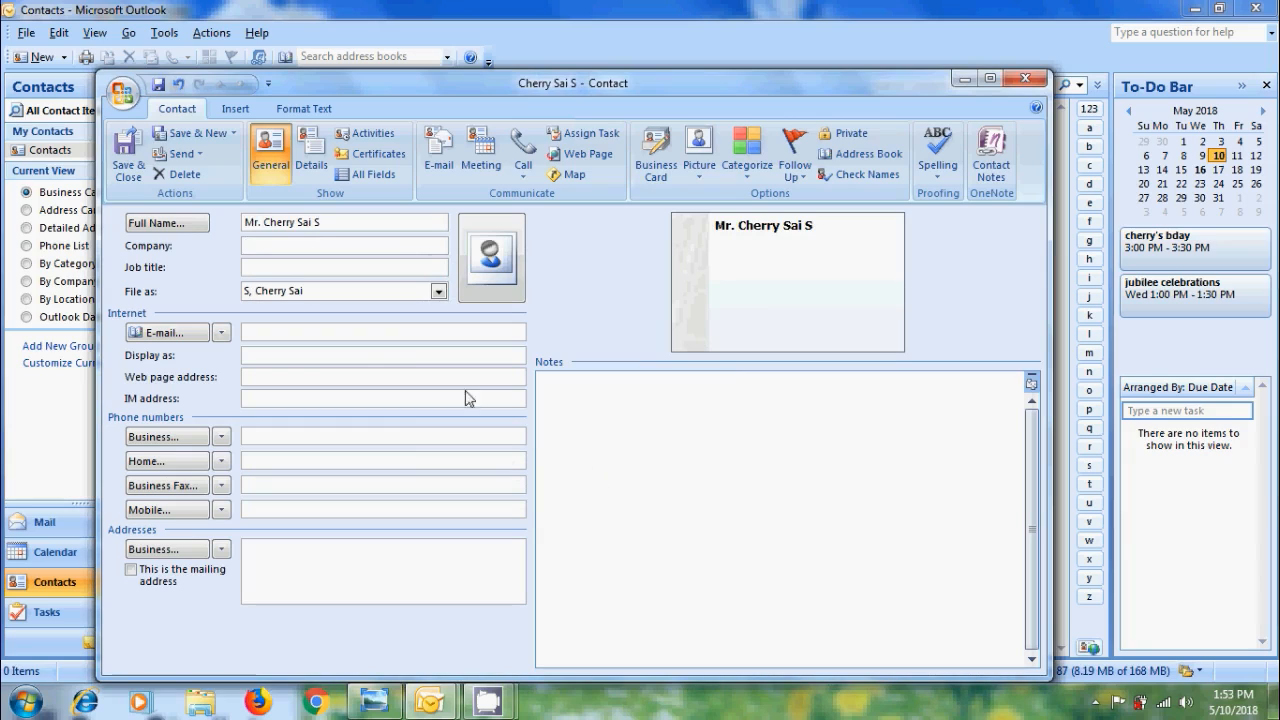
text(itbird143)
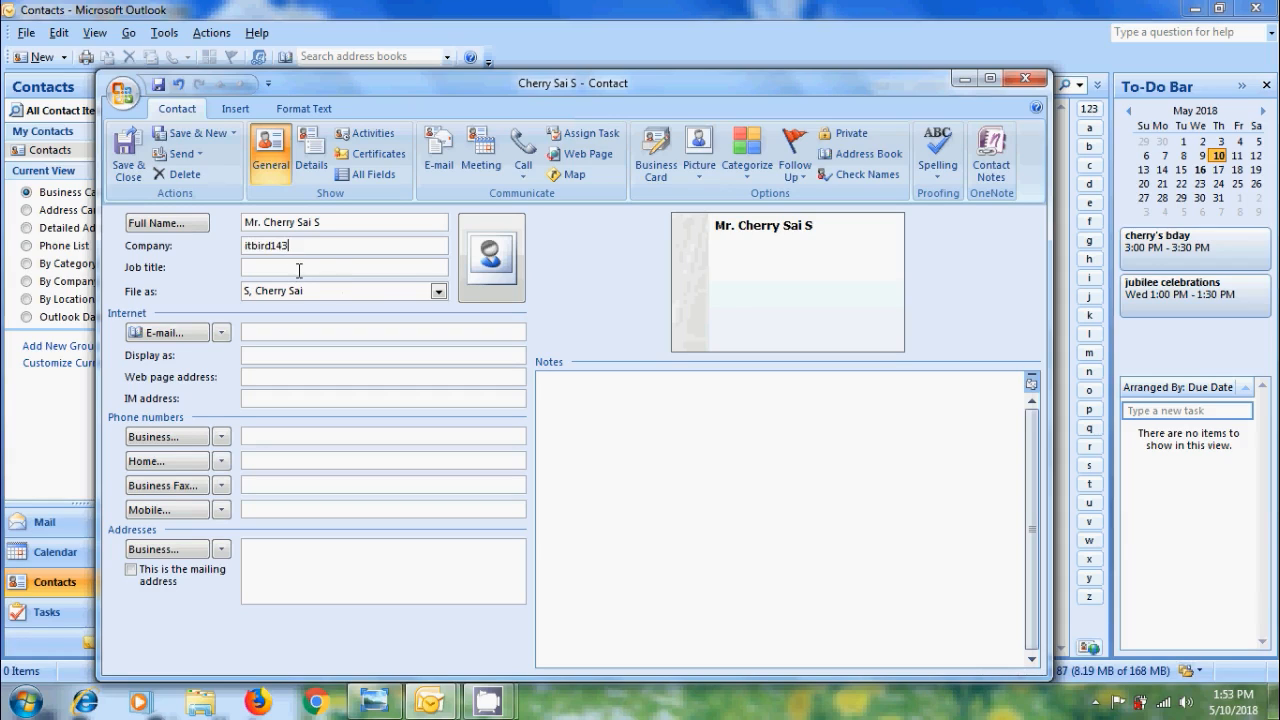
text(CEO)
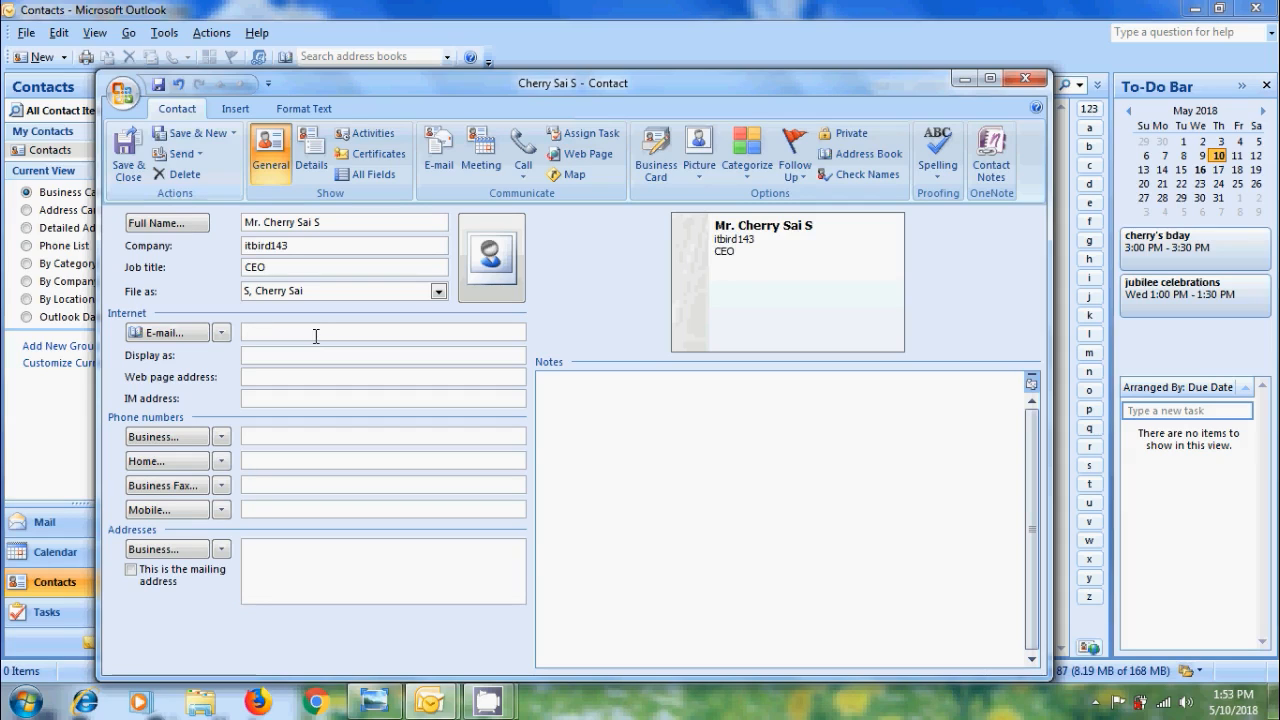
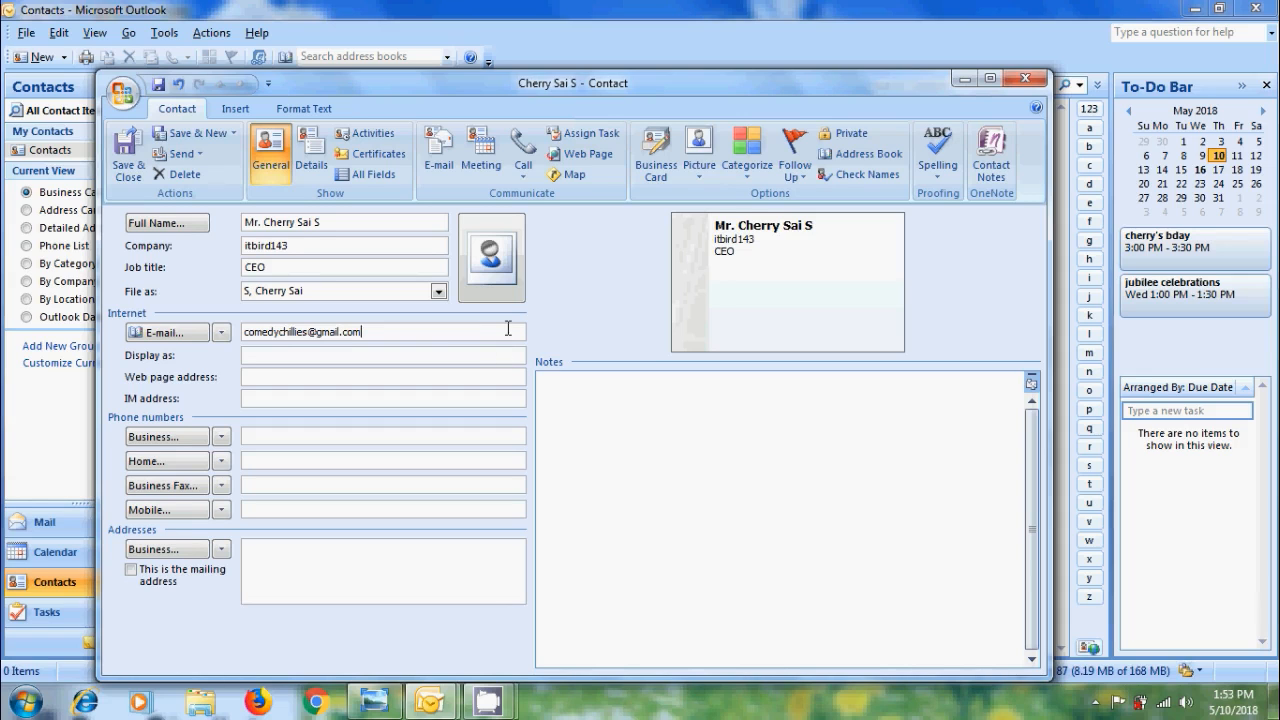
click(491, 255)
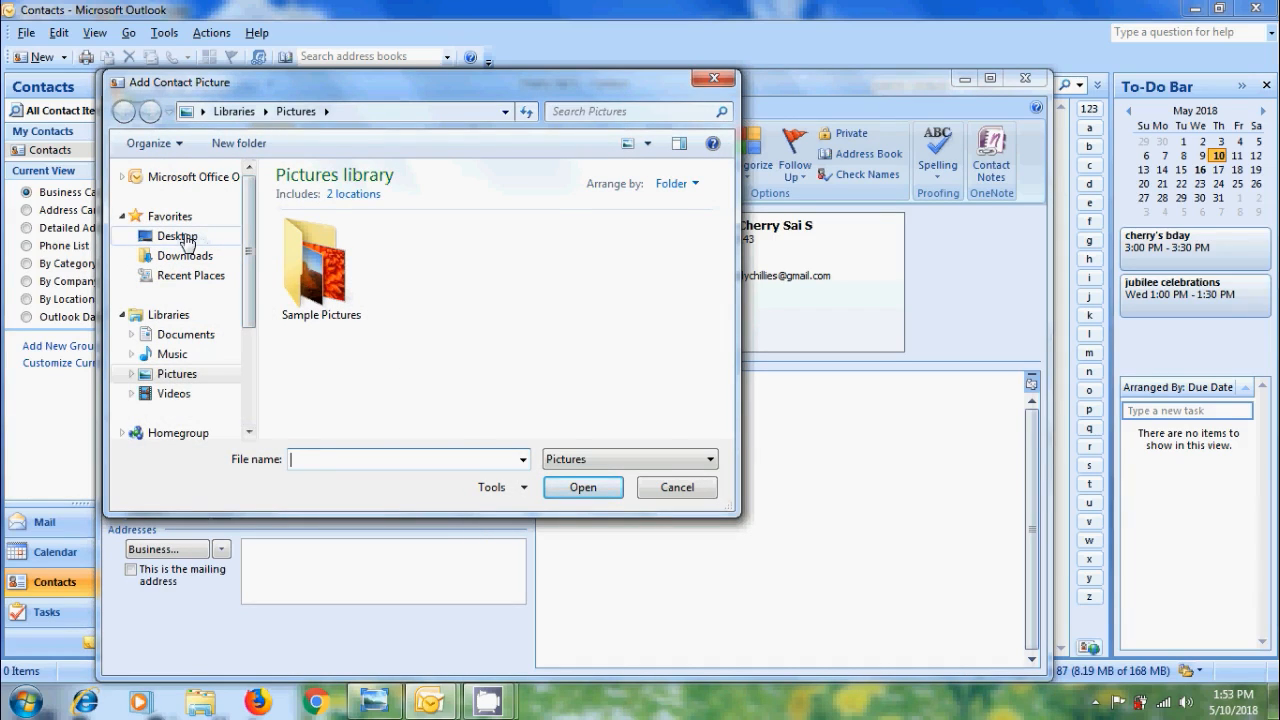
Set the Desktop photo 'cherry' as the contact picture.
click(177, 236)
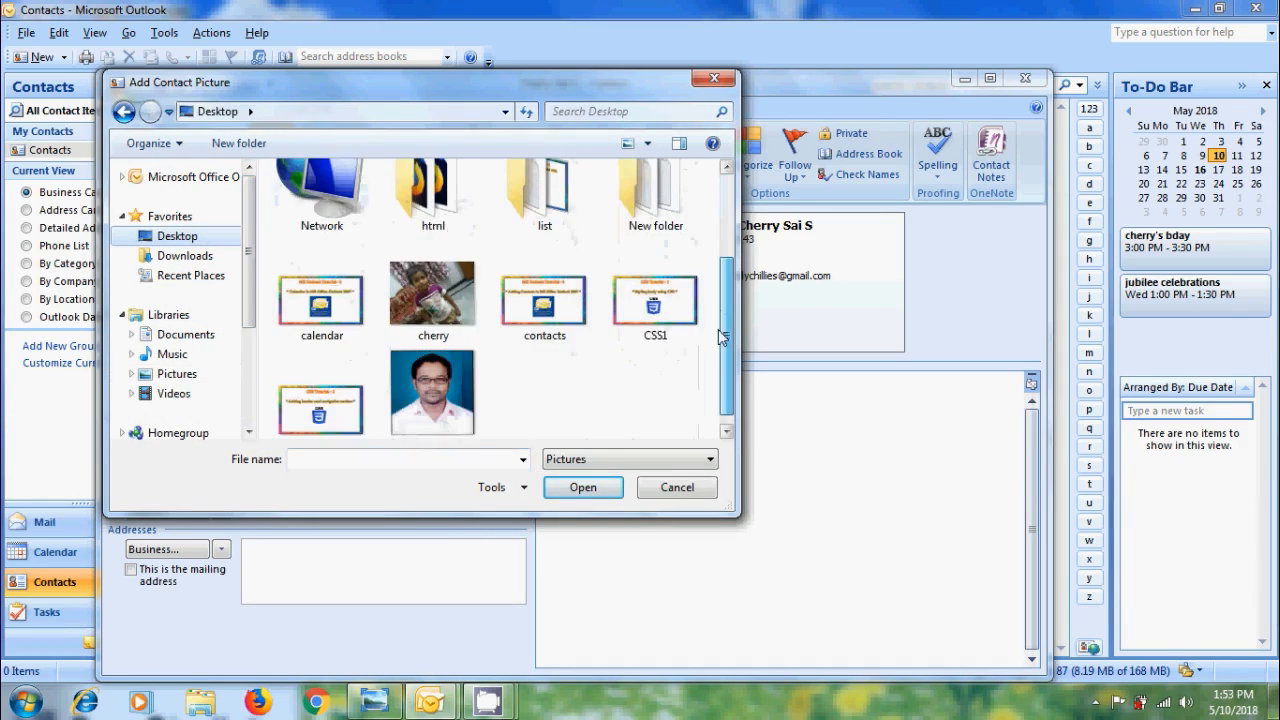
click(432, 290)
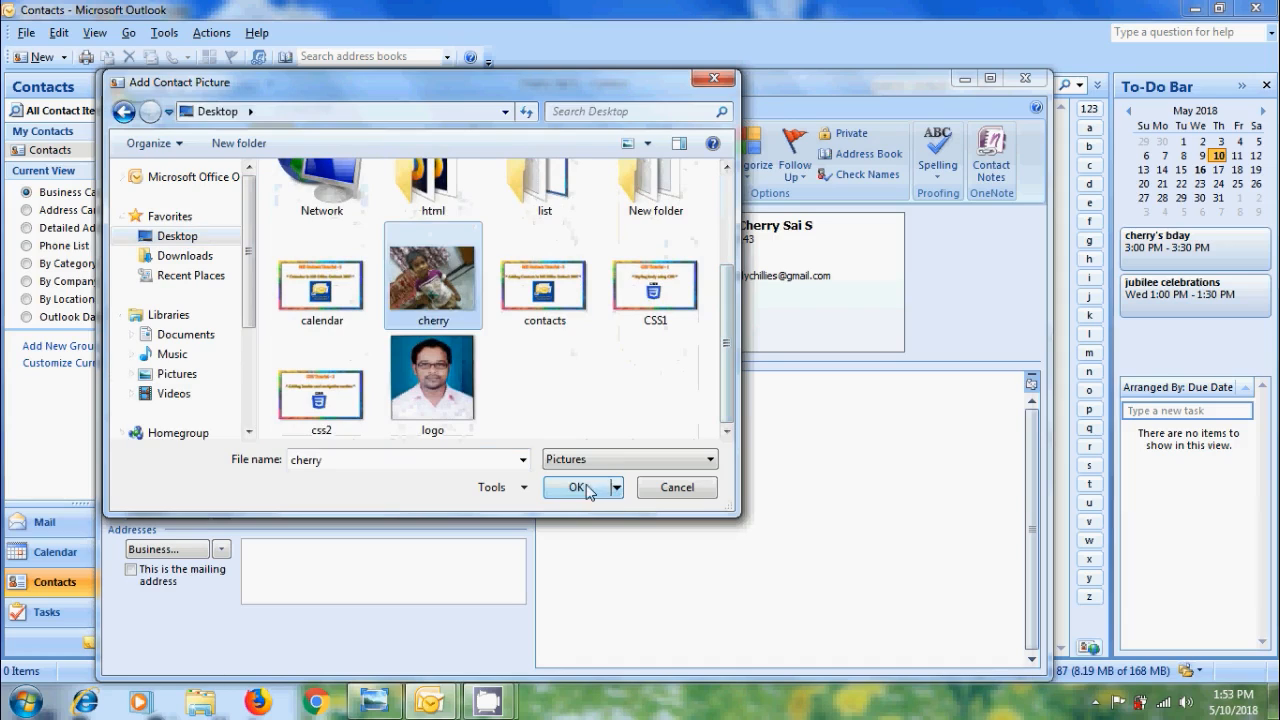
click(575, 487)
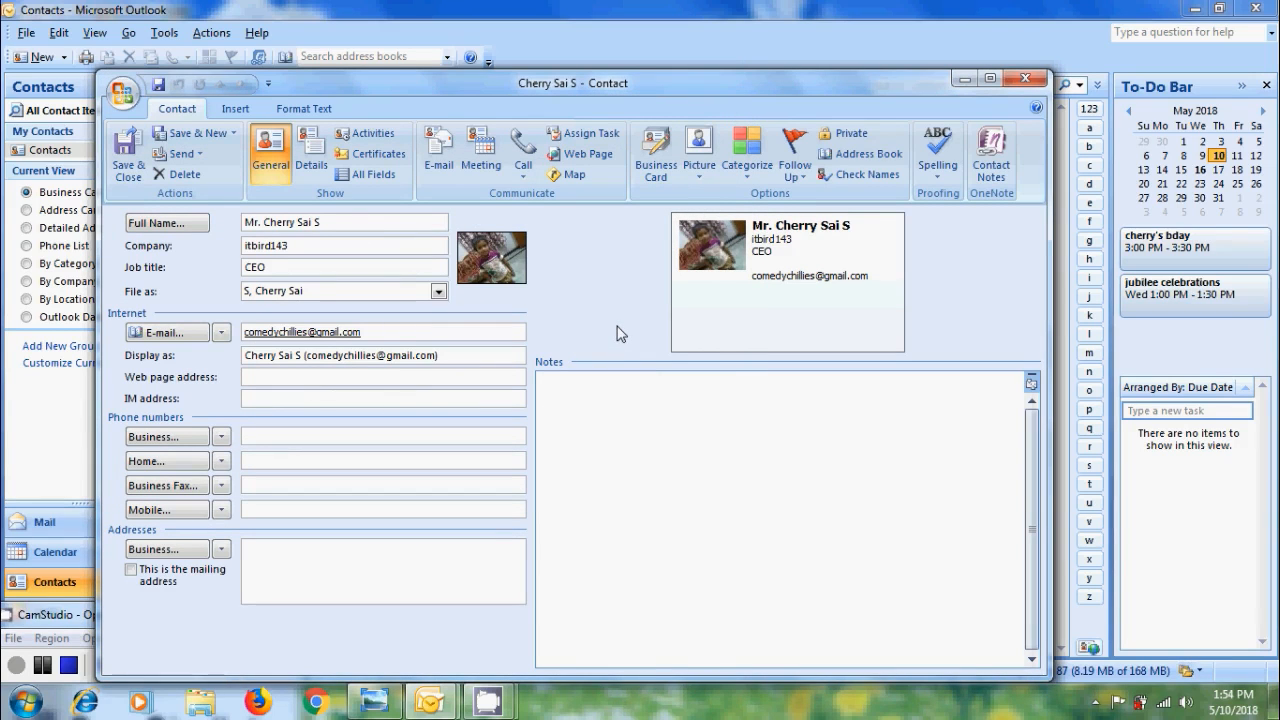
mouse_move(610, 331)
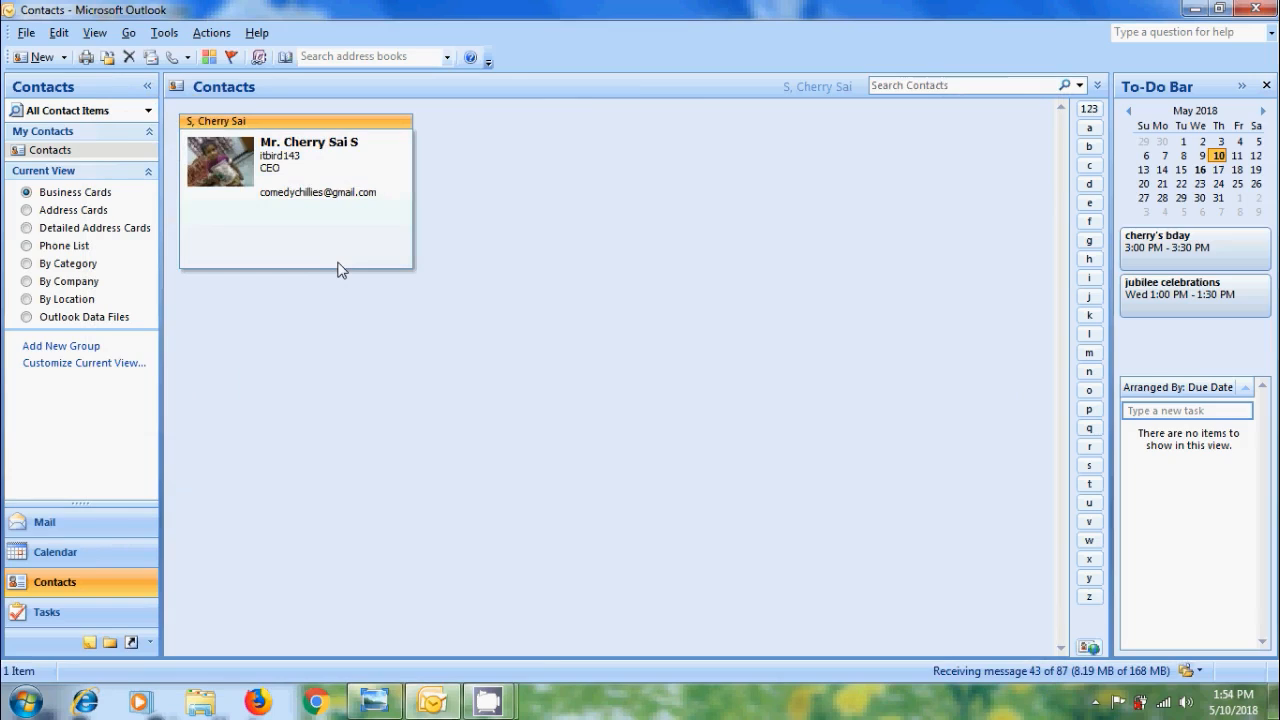
mouse_move(350, 390)
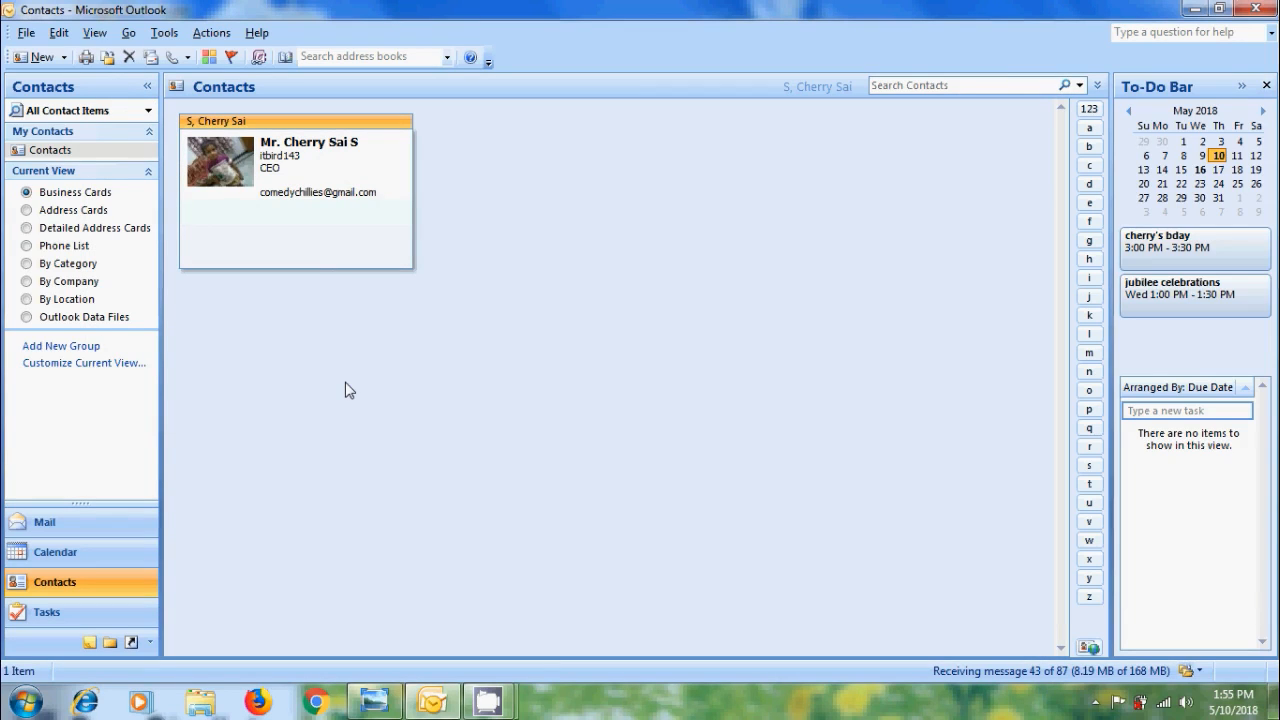
Switch back to the Mail inbox.
click(44, 521)
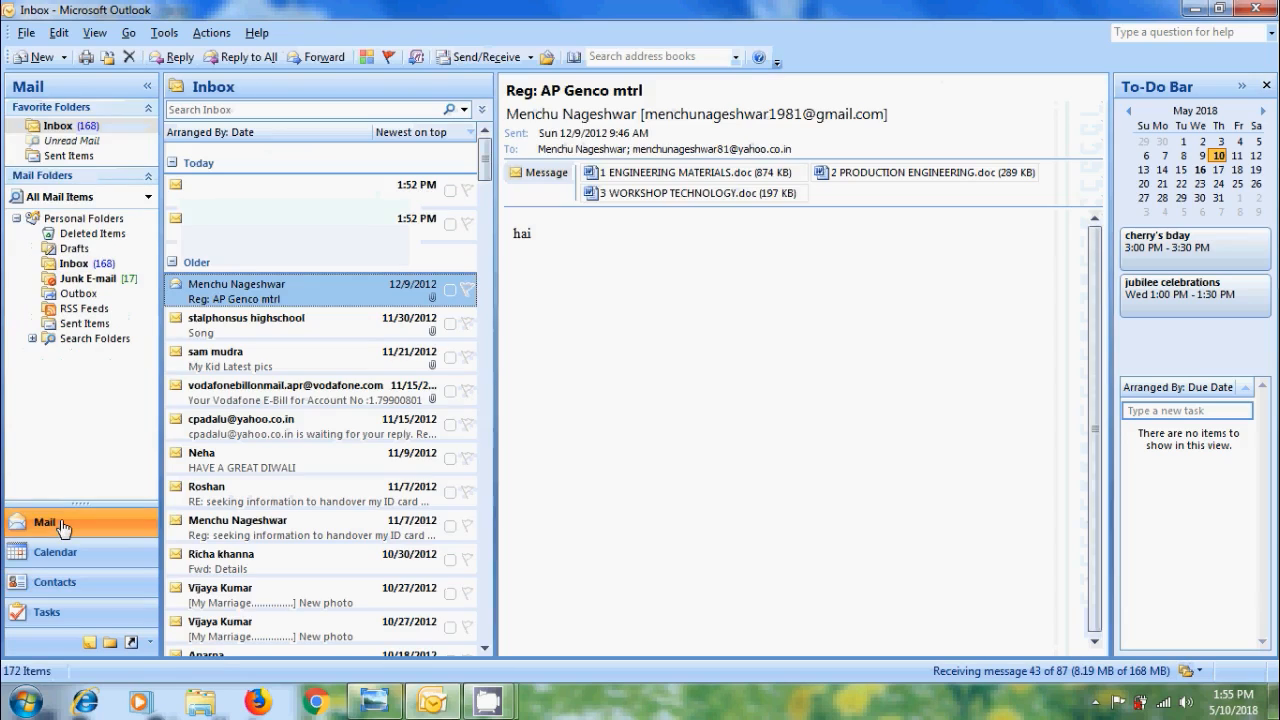
mouse_move(265, 288)
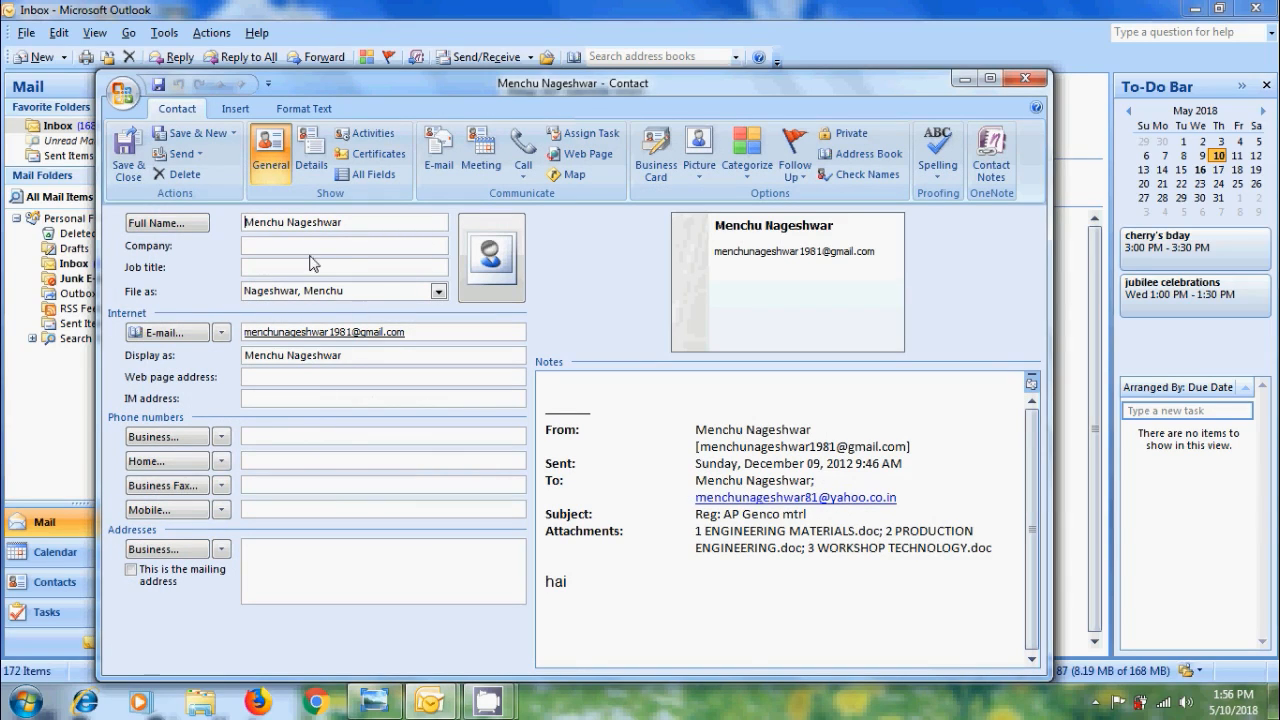
text(itbird143)
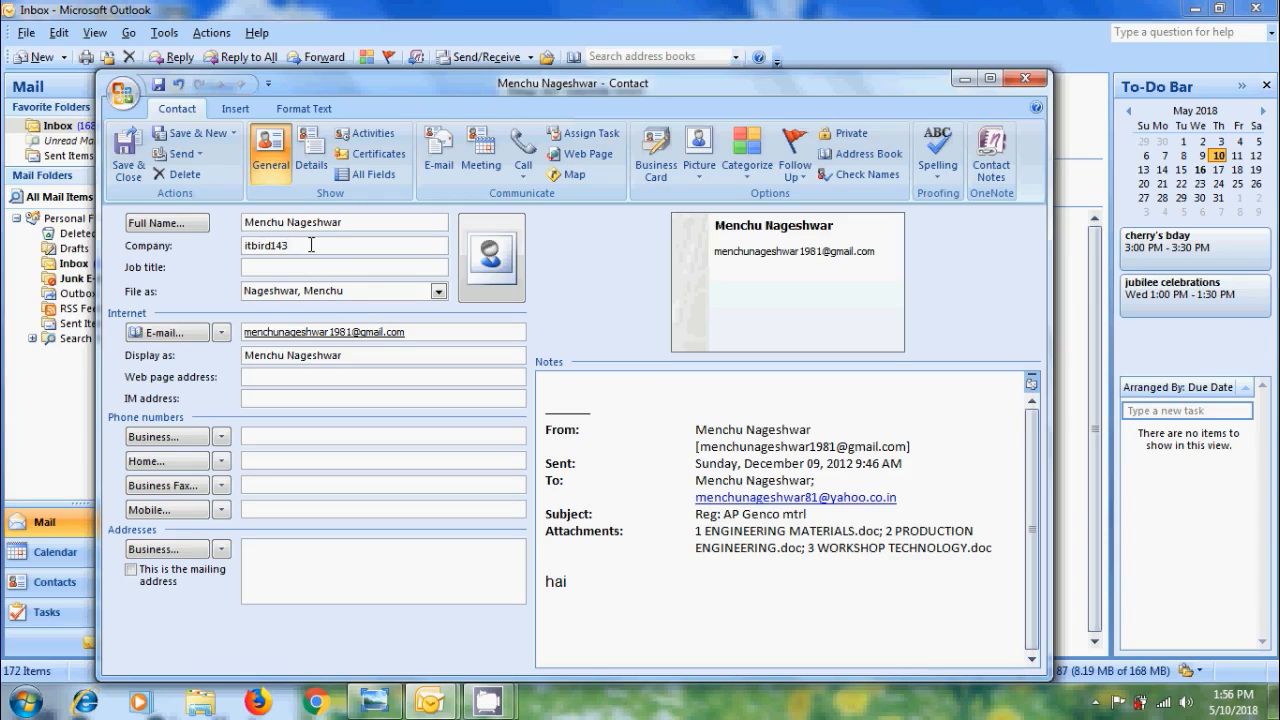
text(ass)
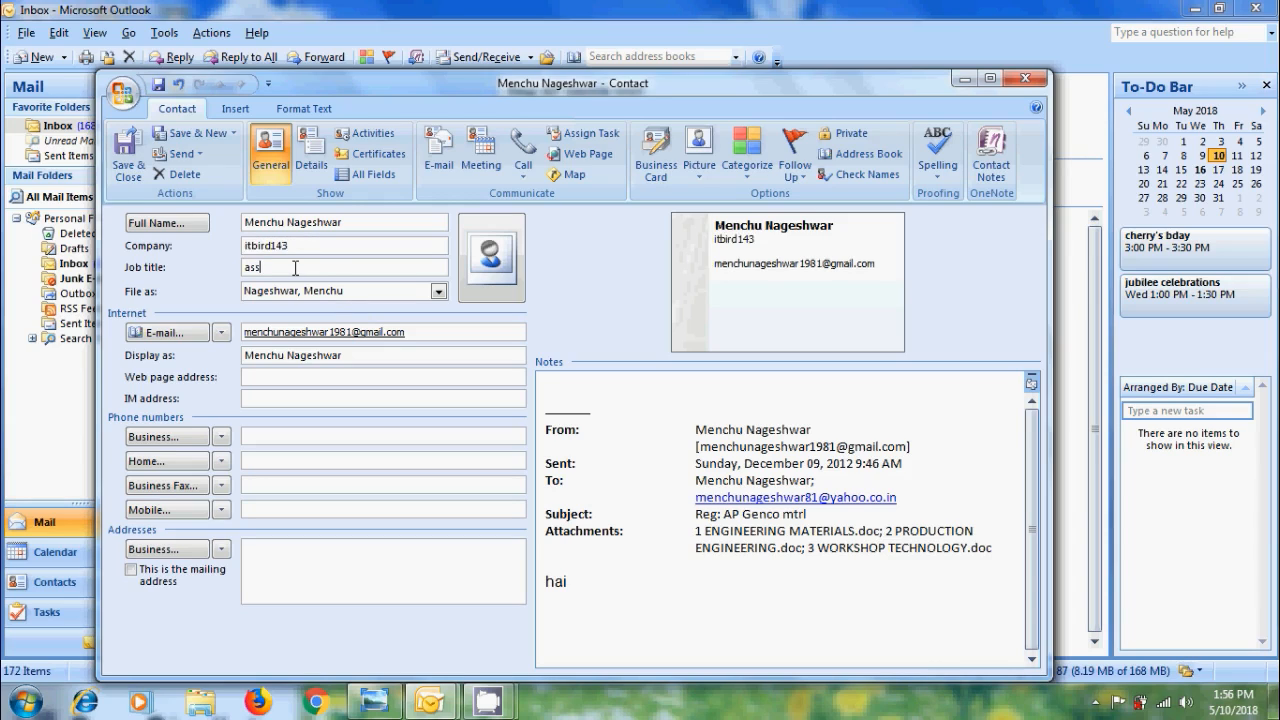
text(istant)
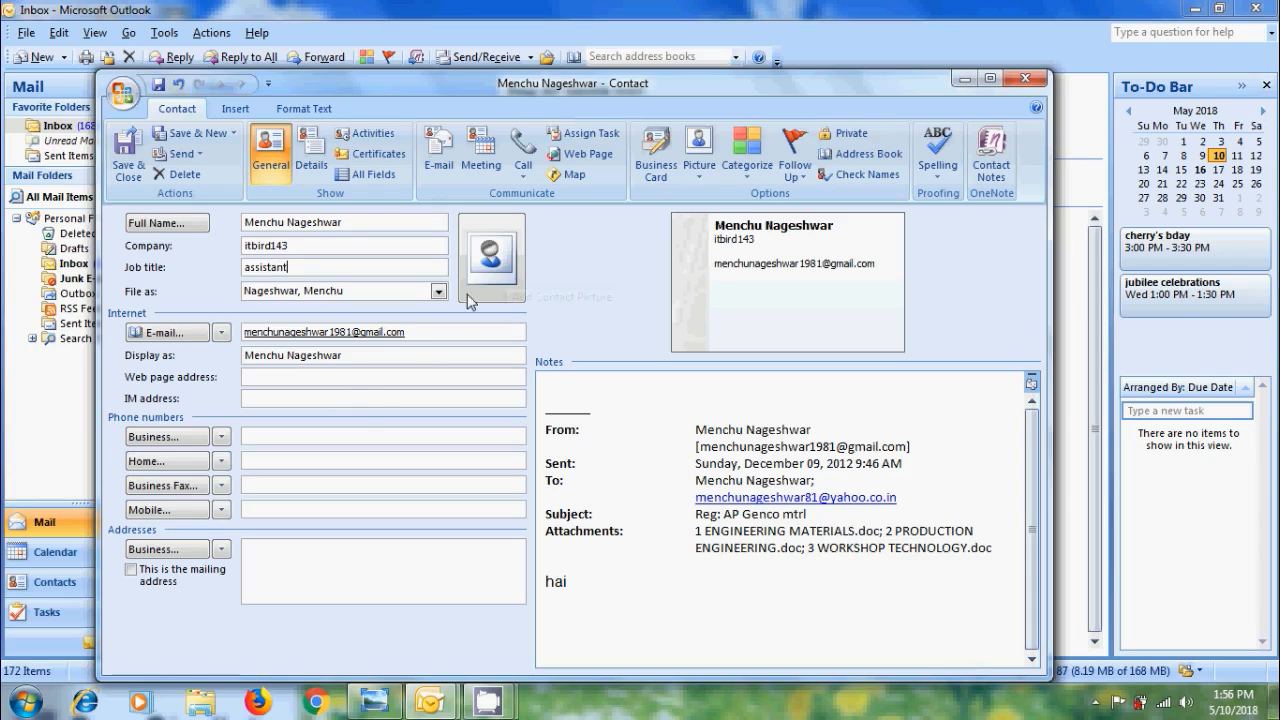
mouse_move(492, 258)
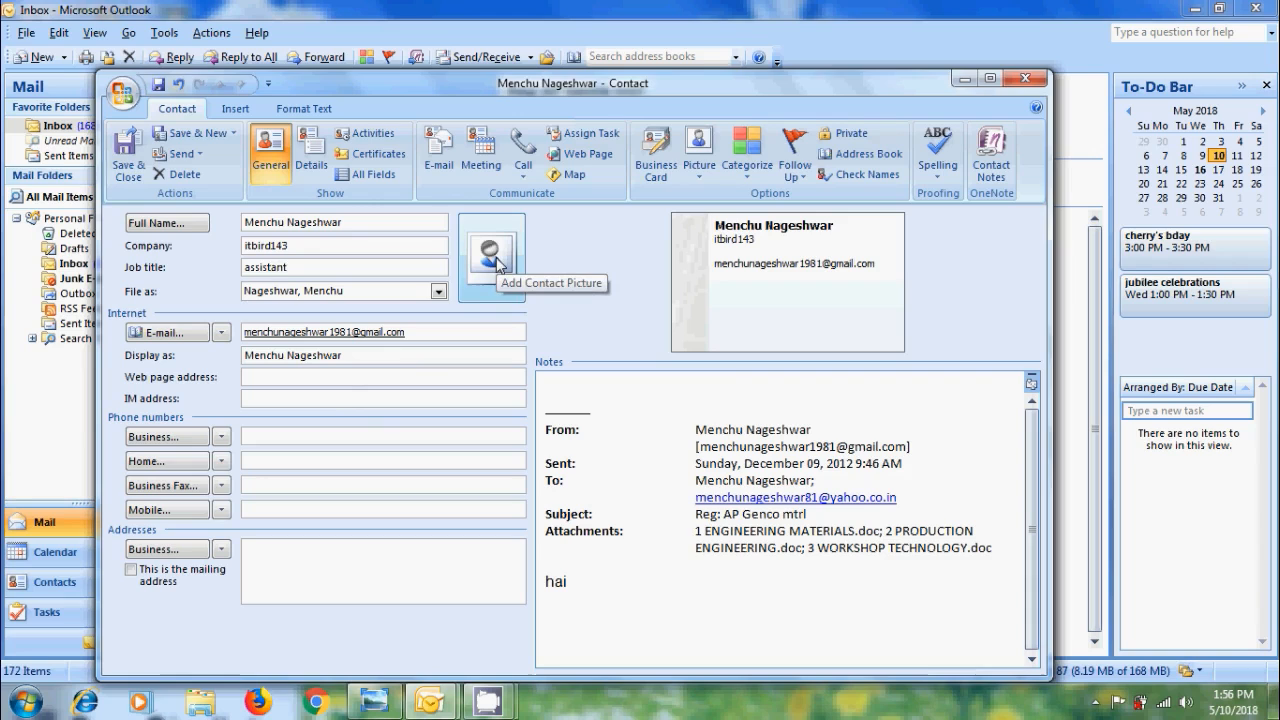
Add the 'logo' photo to Menchu's contact, save it, and minimize Photo Viewer.
click(491, 250)
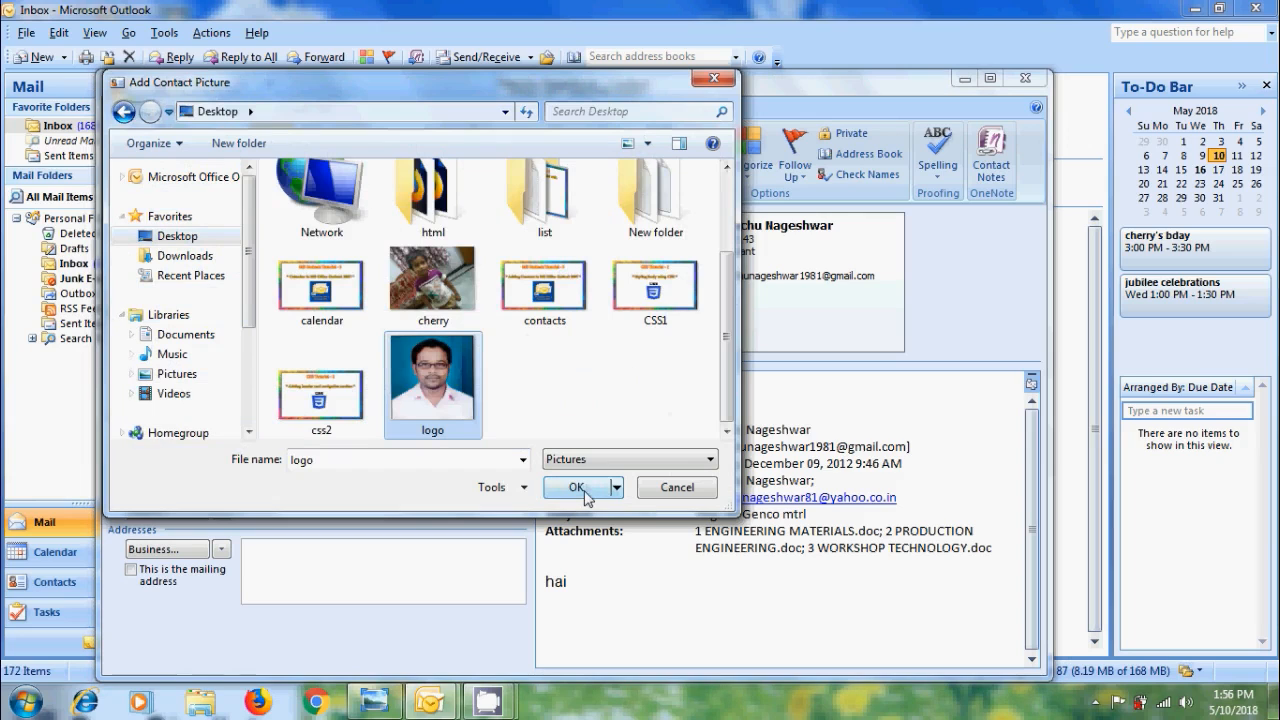
click(573, 487)
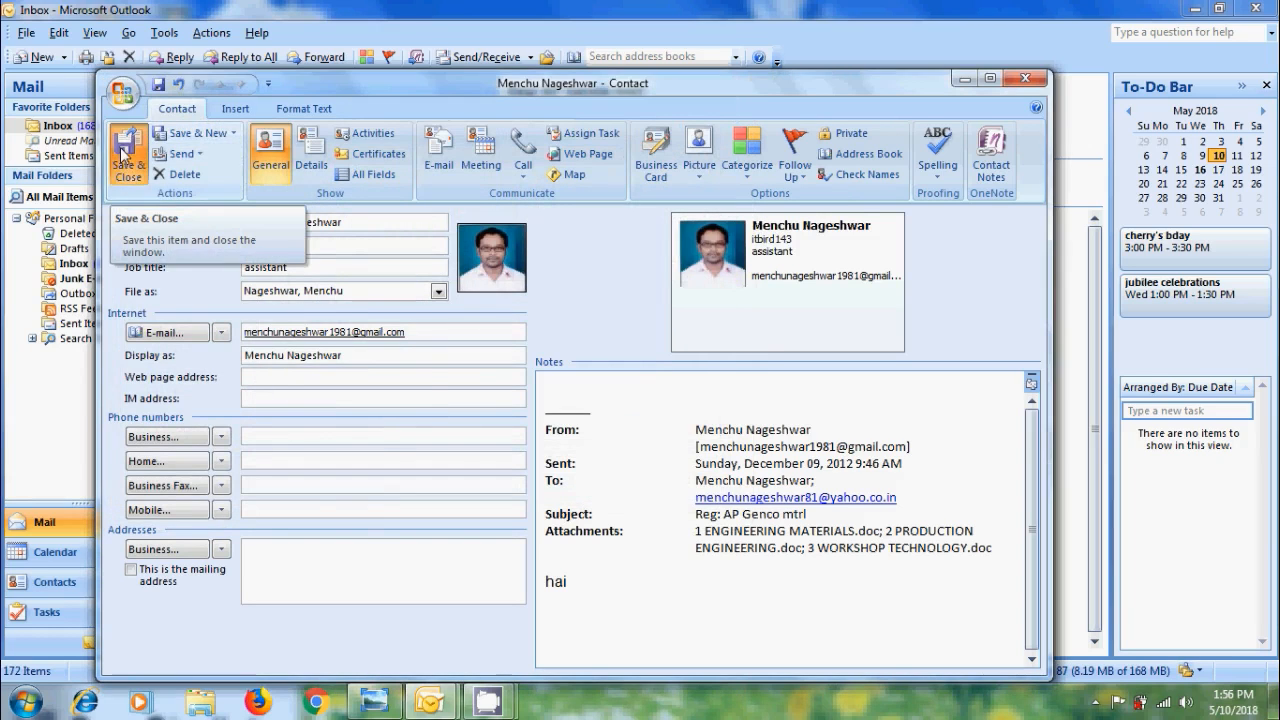
click(127, 152)
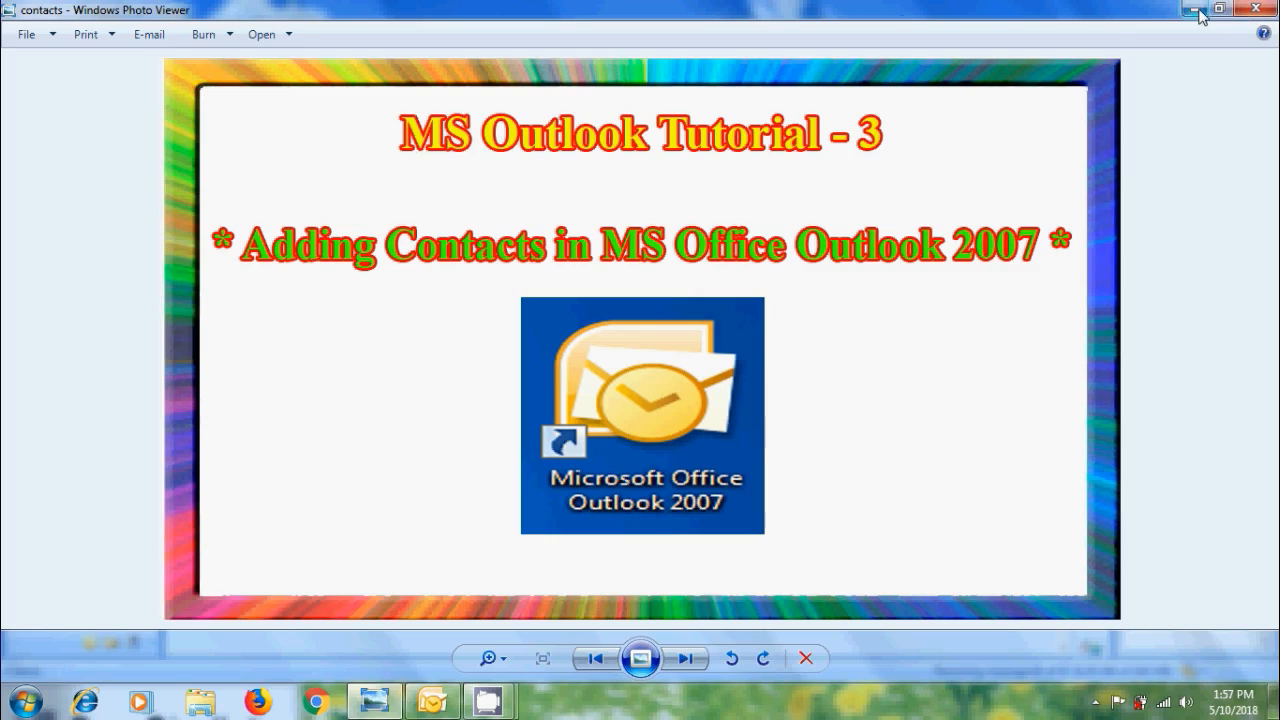
click(1257, 8)
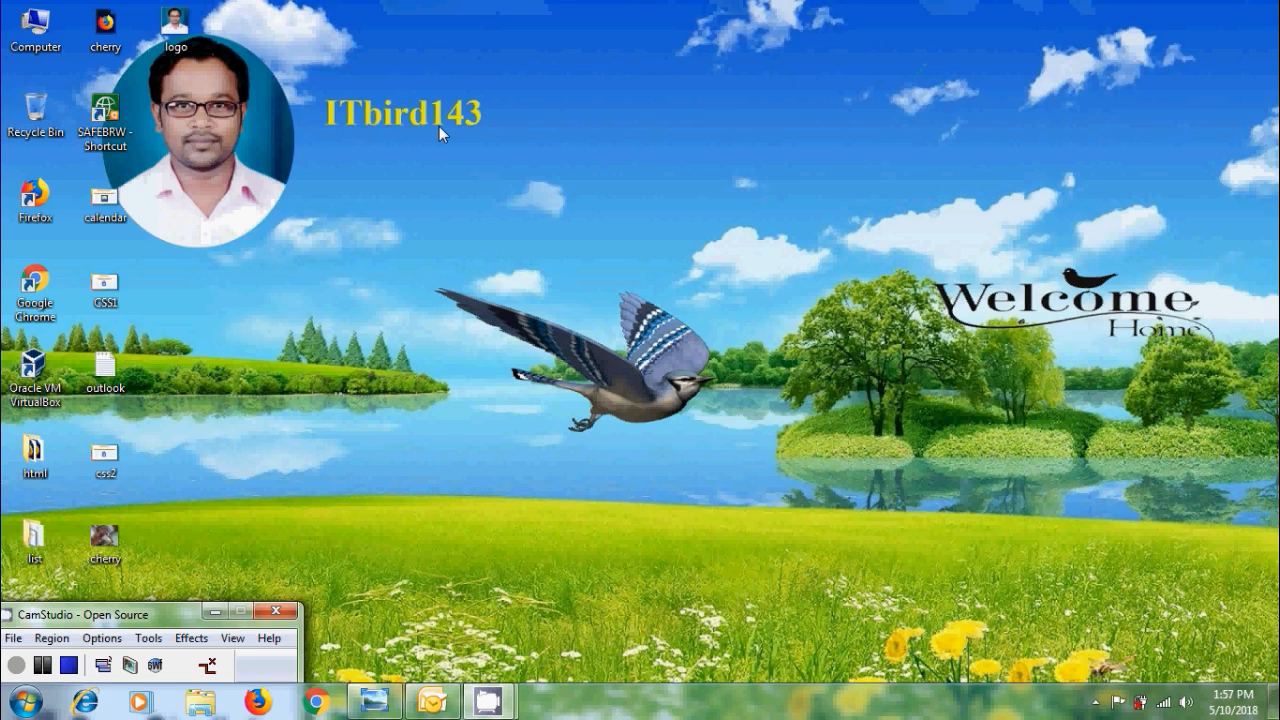